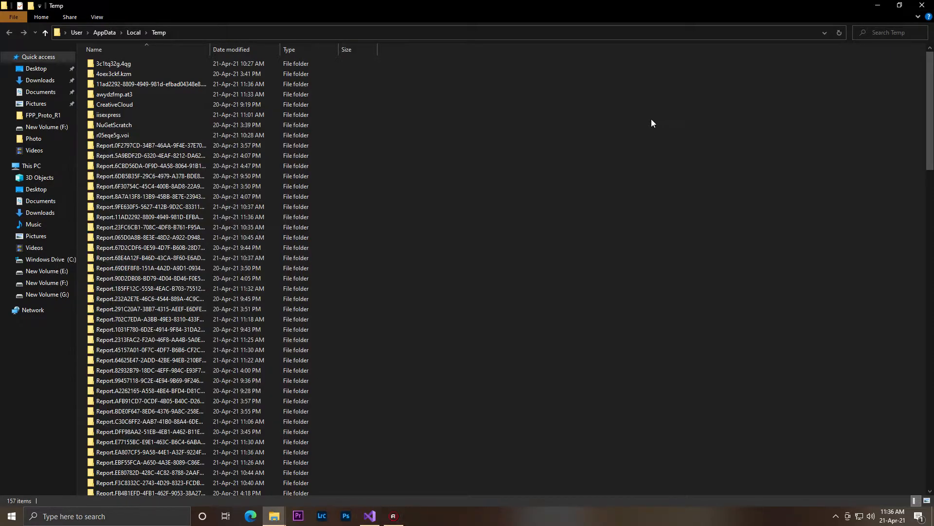
mouse_move(864, 188)
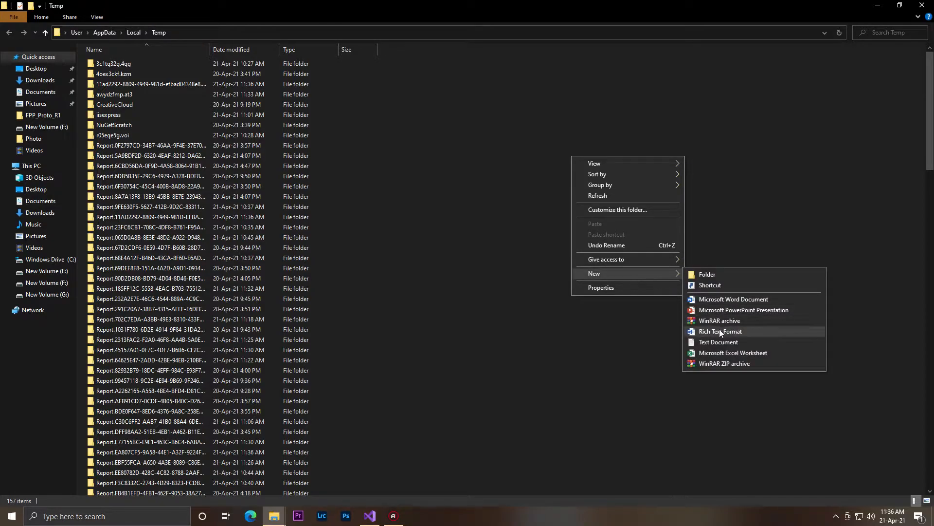
Create a new empty text document in the Temp folder.
click(718, 341)
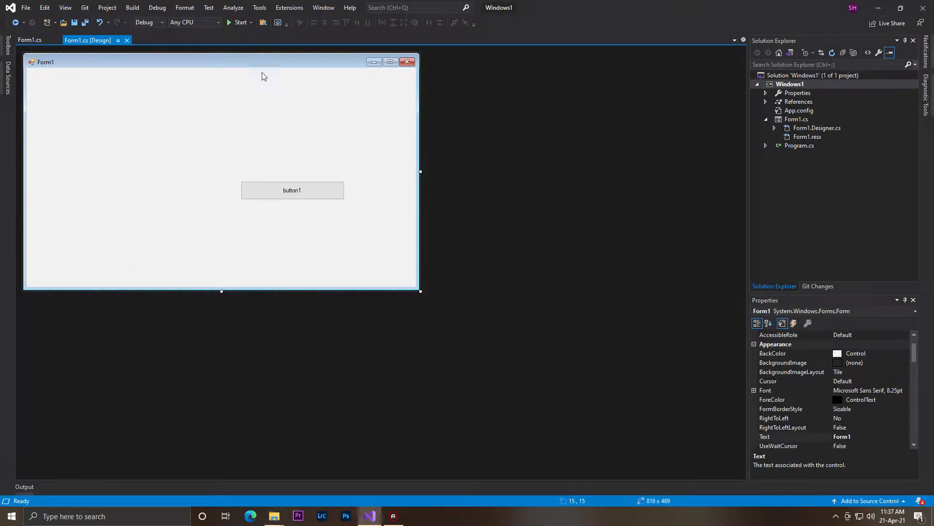
mouse_move(308, 234)
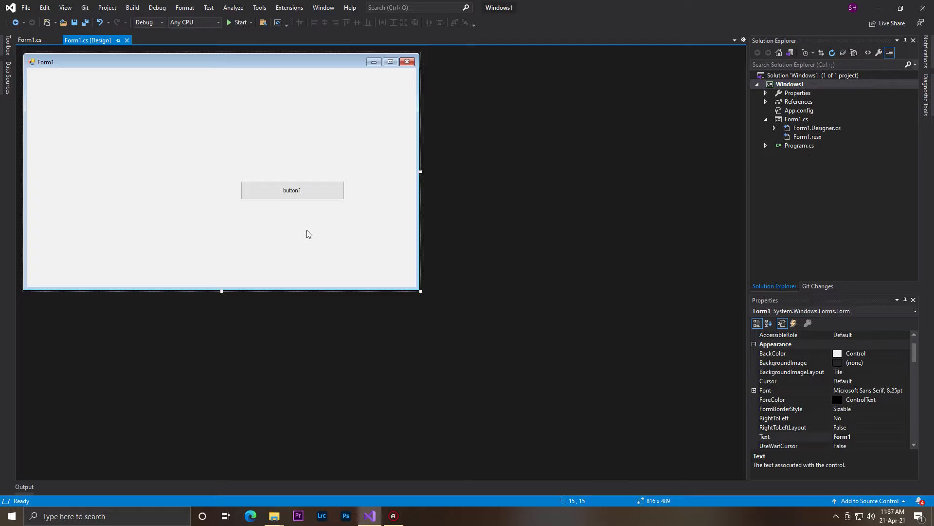
Generate and open an empty button1_Click handler from the Form1 designer.
click(292, 190)
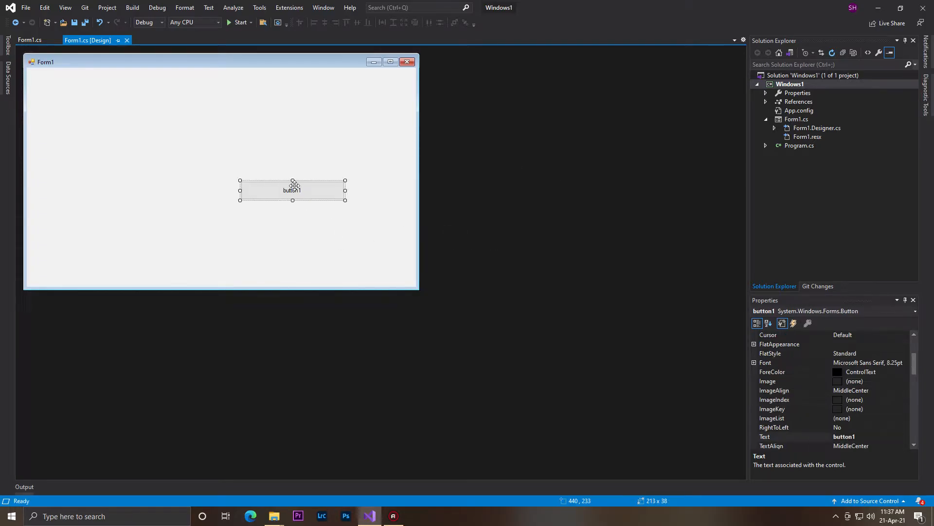
double_click(292, 189)
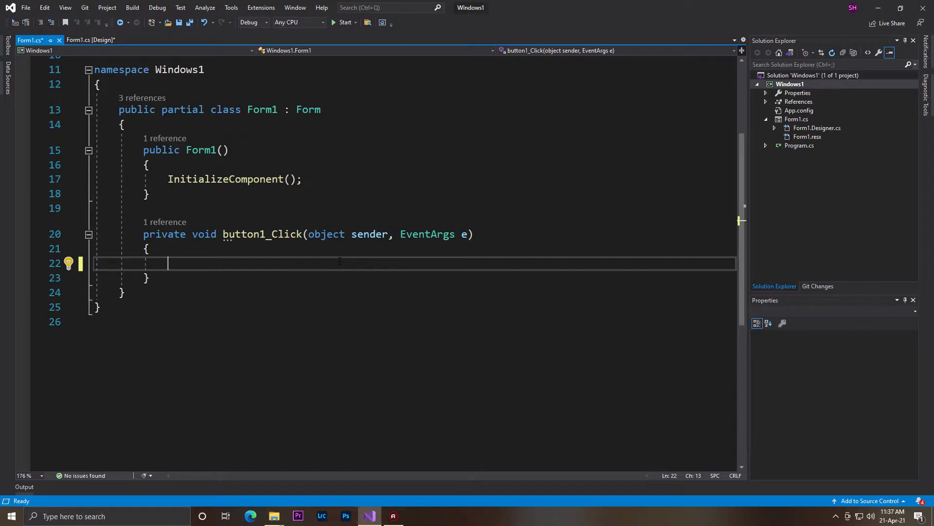
Declare string str = @" in button1_Click, renaming the variable from path to str.
text(s)
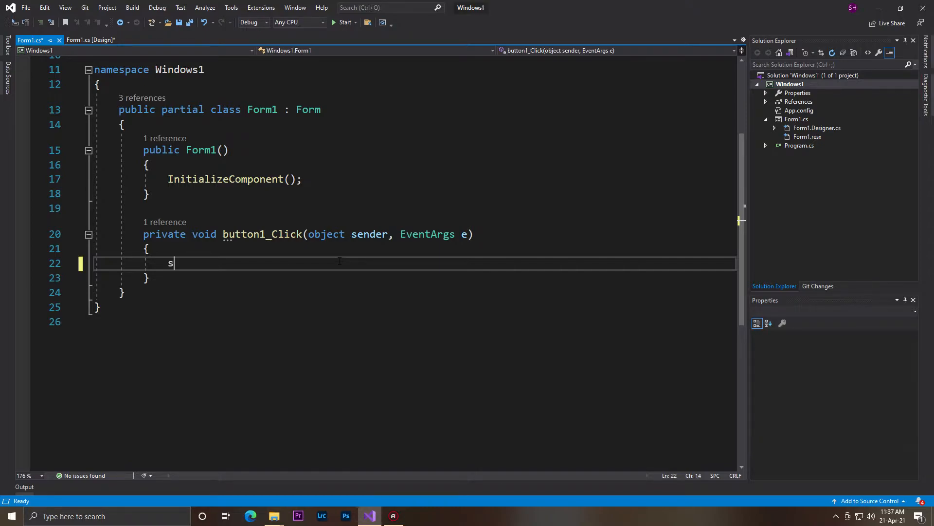
text(tring)
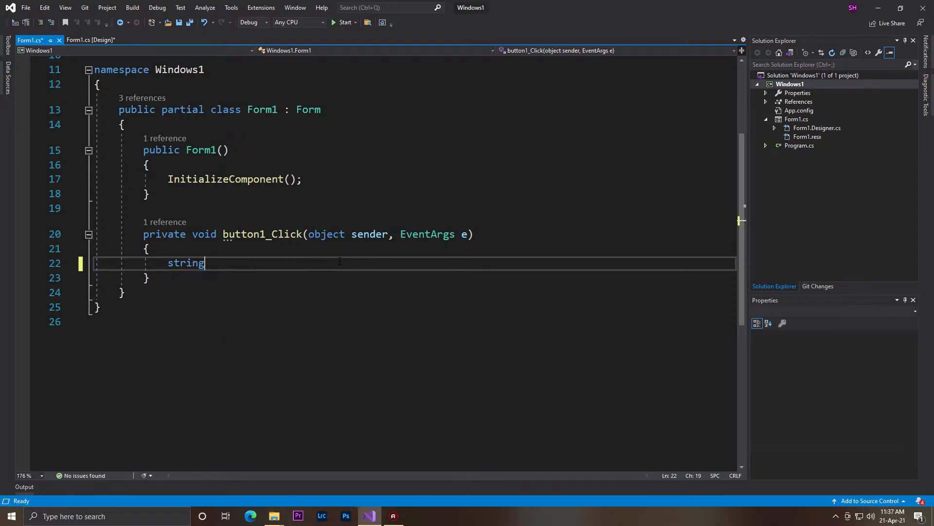
text(path)
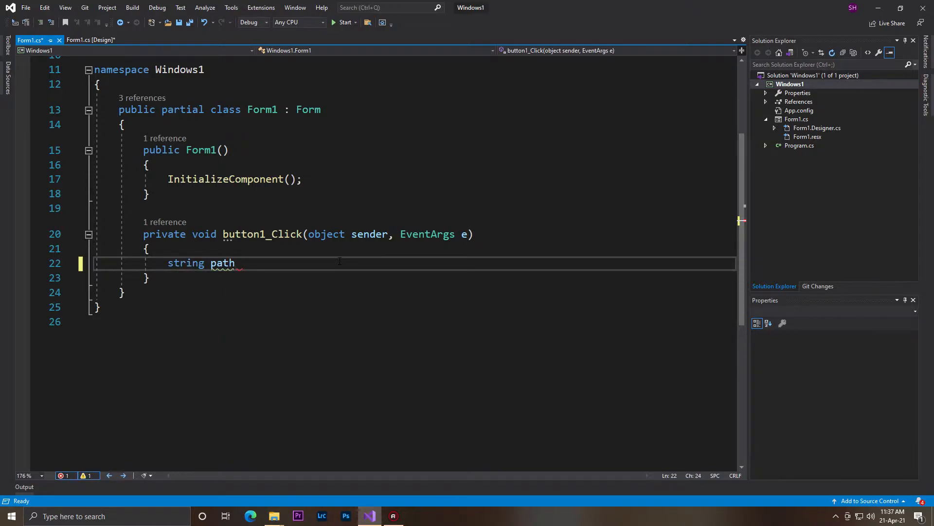
double_click(223, 263)
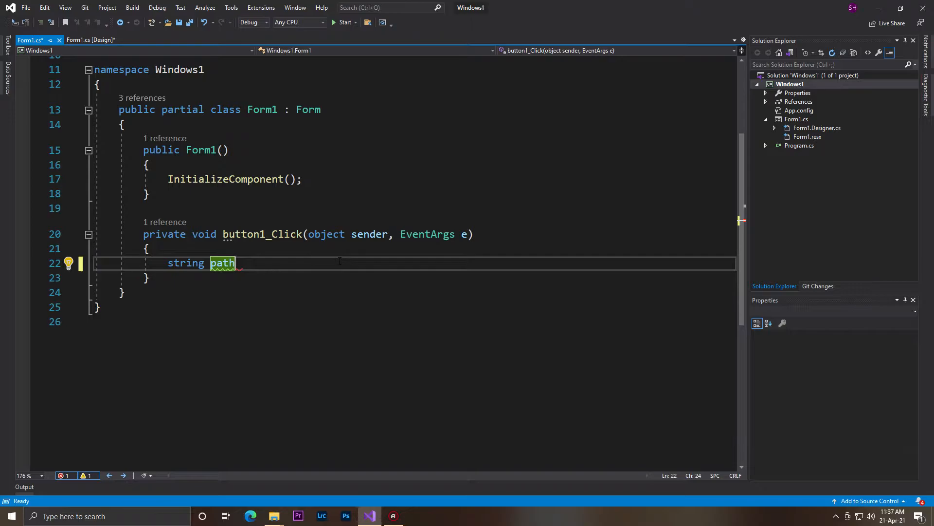
text(str)
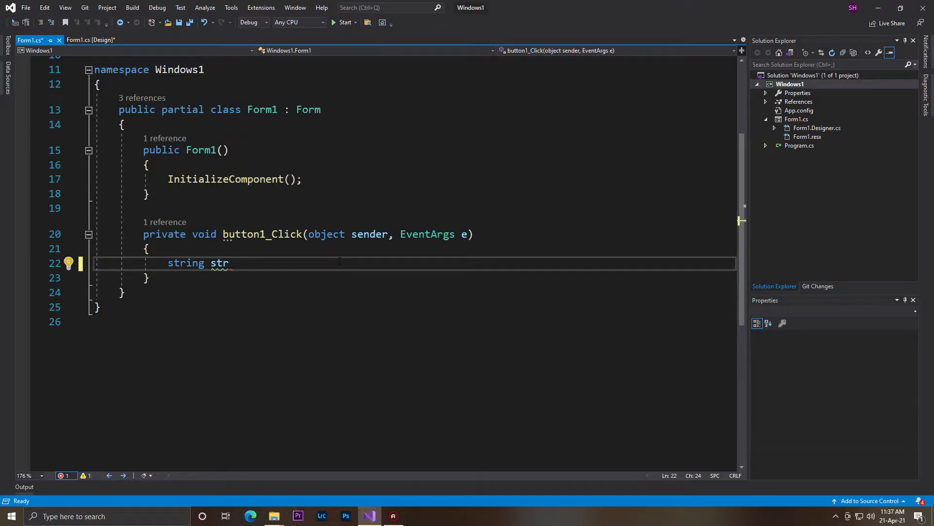
text(=)
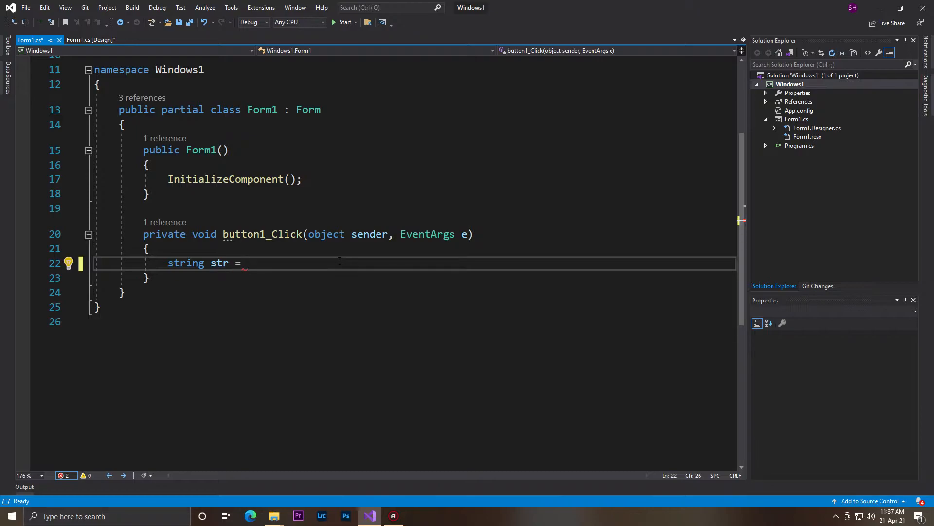
text(@)
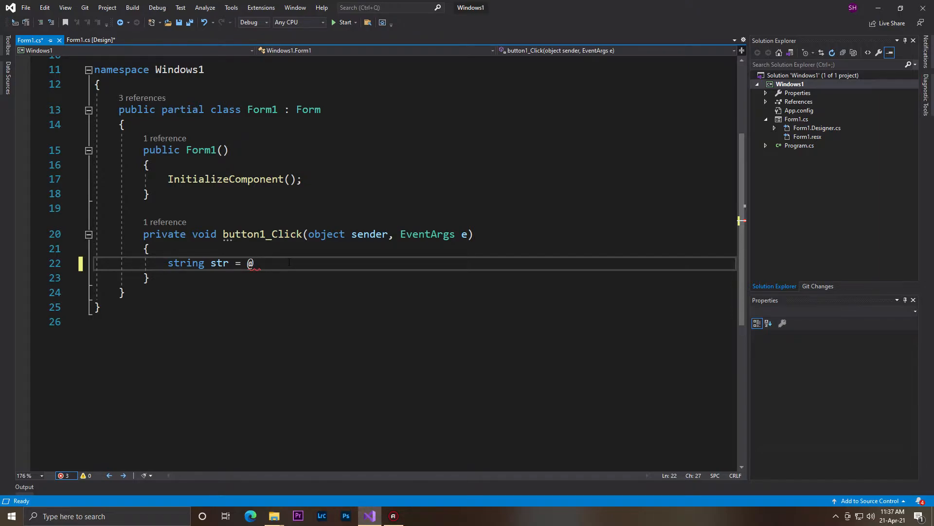
text(")
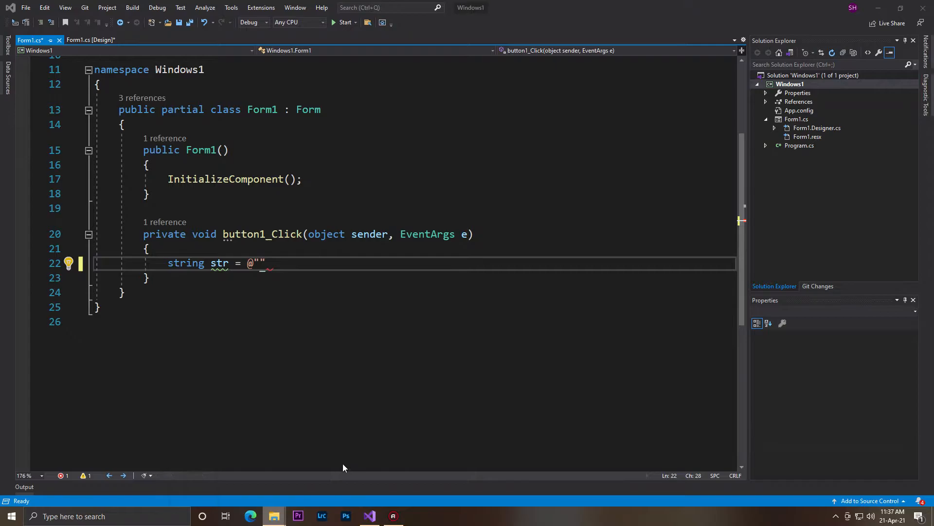
Copy the Temp folder's full path from the File Explorer address bar.
click(273, 516)
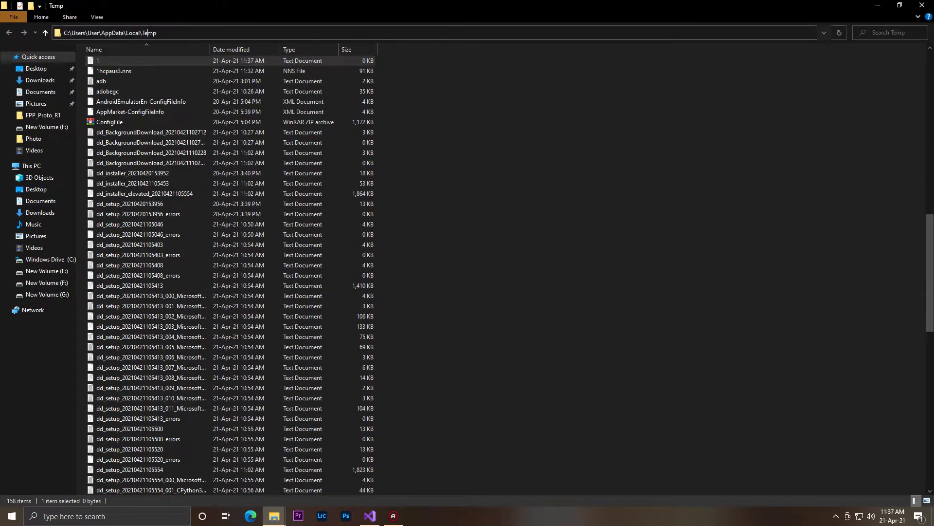
right_click(107, 32)
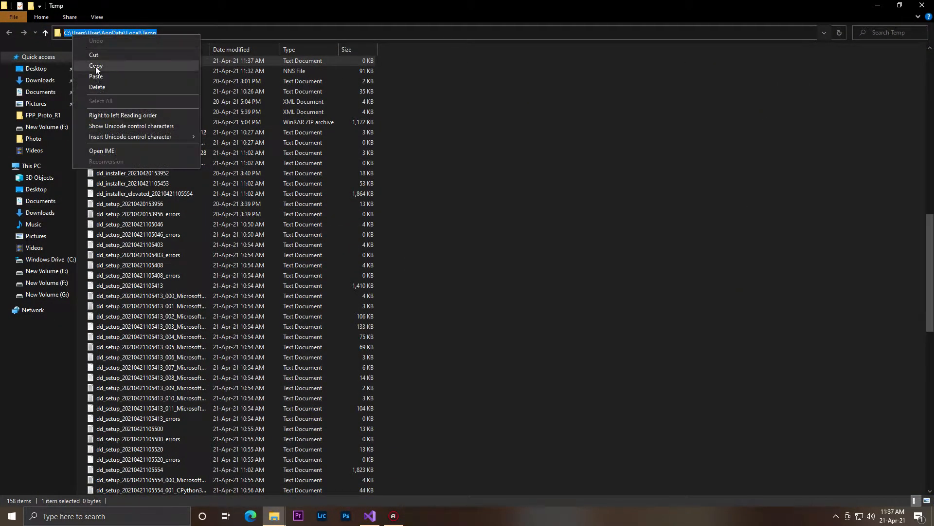
click(370, 515)
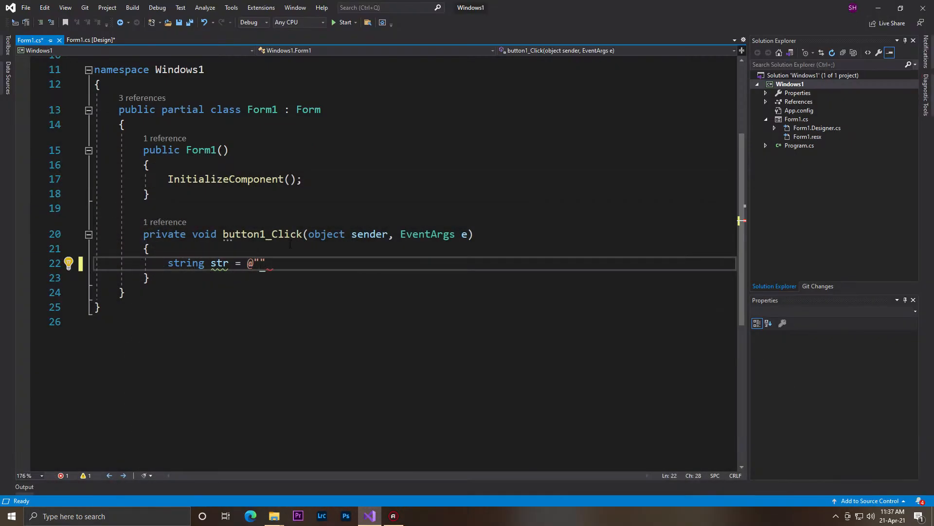
Assign str the verbatim path C:\Users\User\AppData\Local\Temp\1.txt and end the statement.
text(C:\Users\User\AppData\Local\Temp)
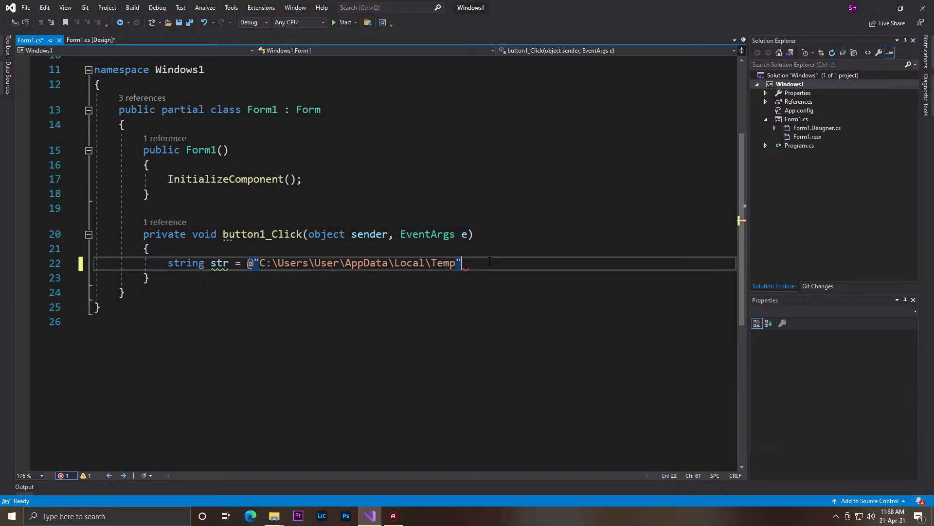
text(;)
key(Enter)
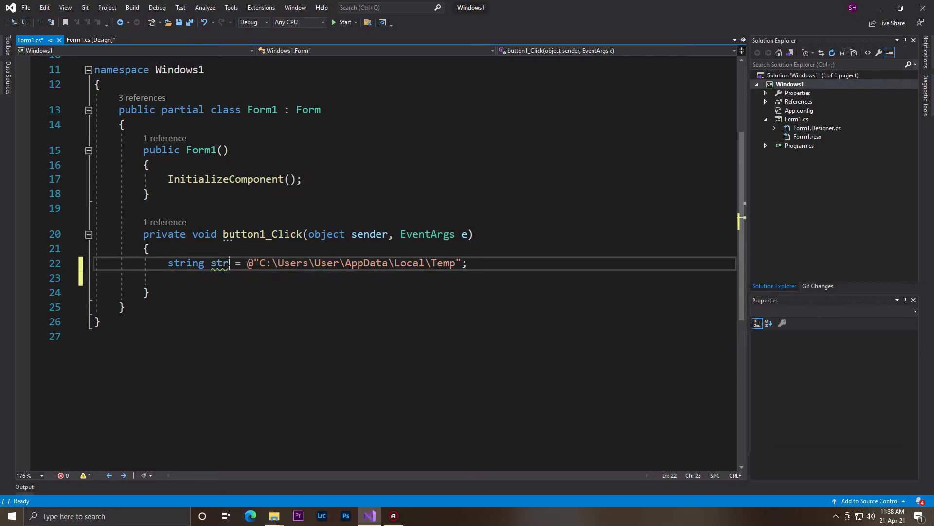
click(454, 263)
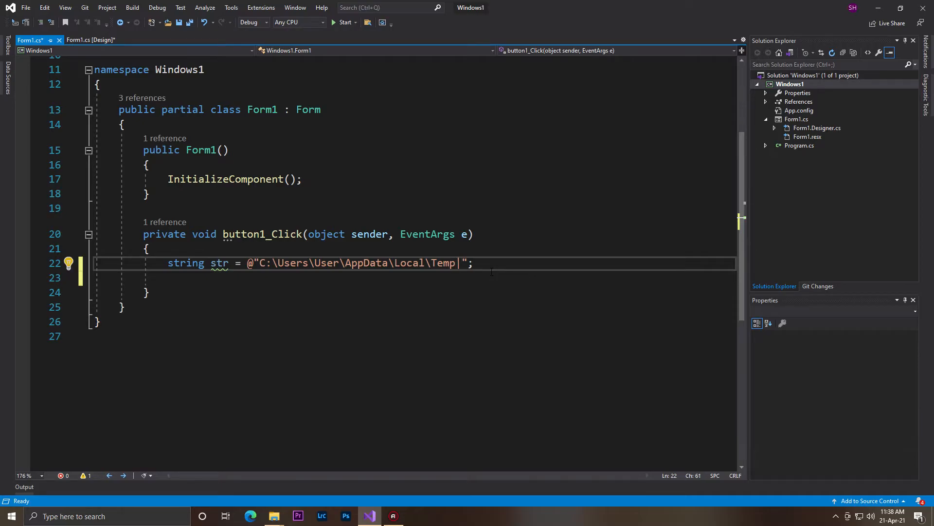
text(\1)
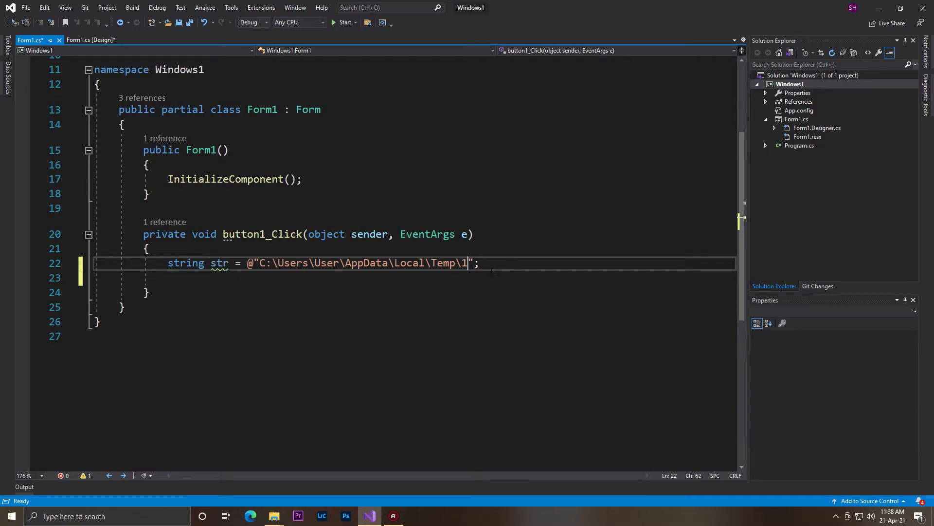
text(.txt)
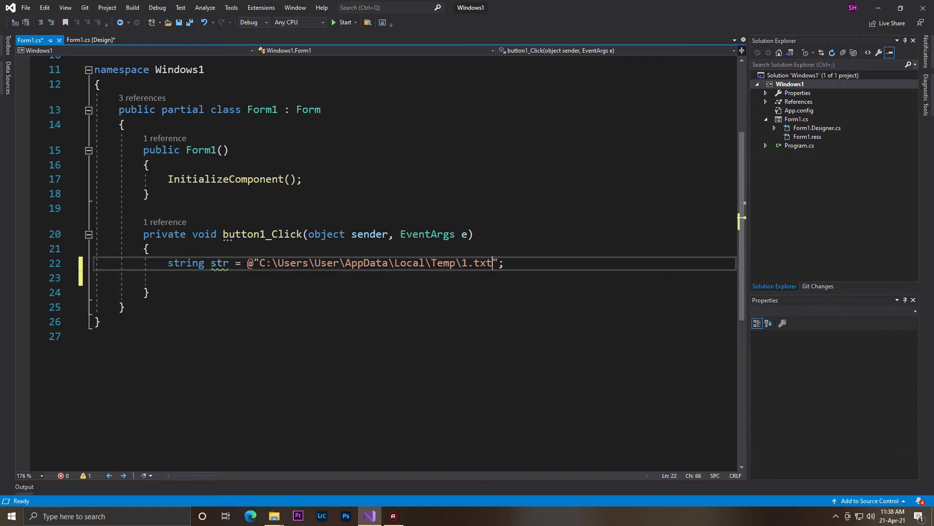
double_click(482, 263)
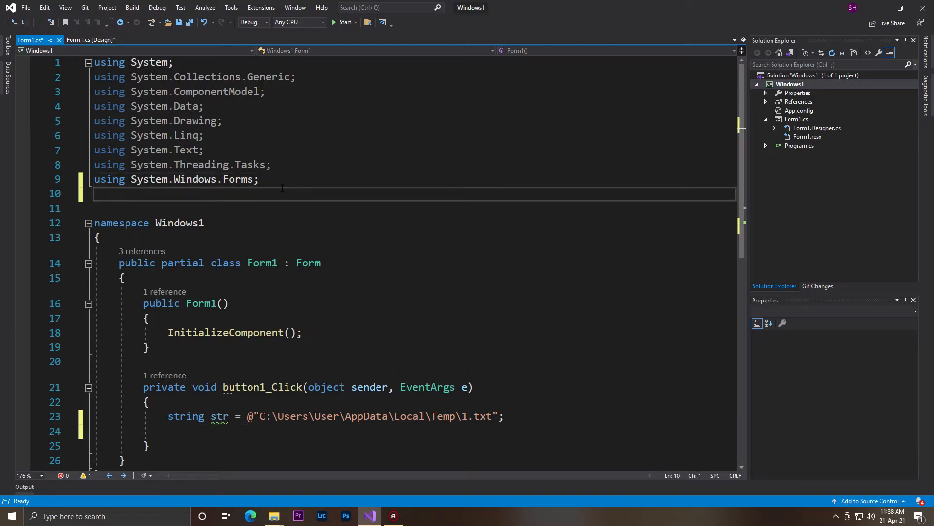
Add a using System.IO; directive below the existing imports.
text(using)
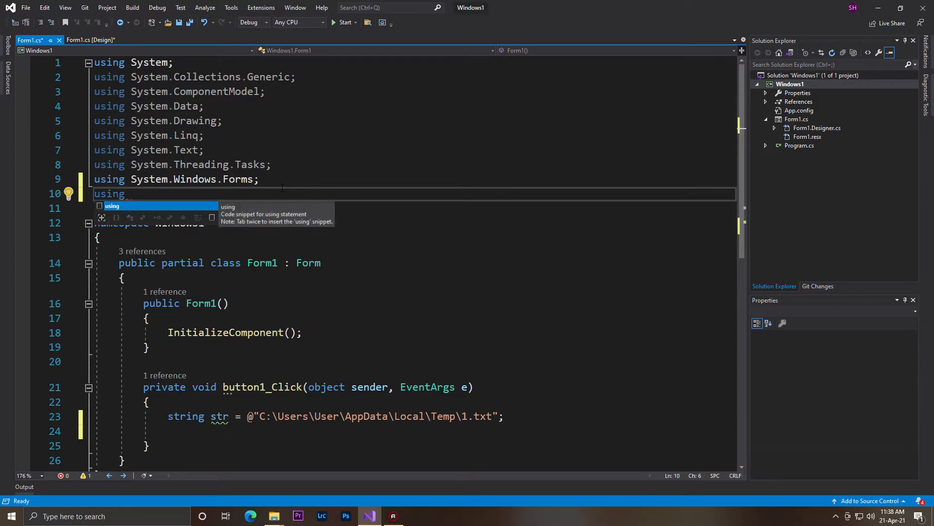
text(sys)
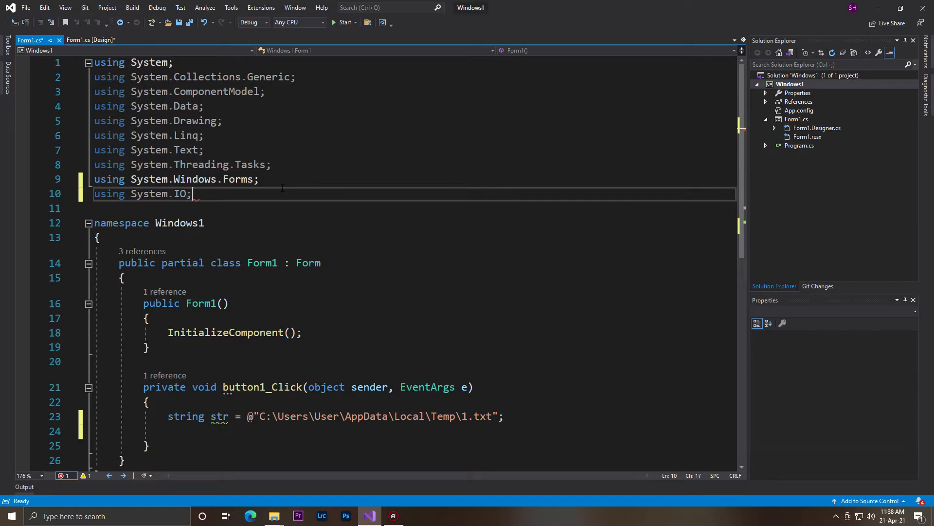
key(enter)
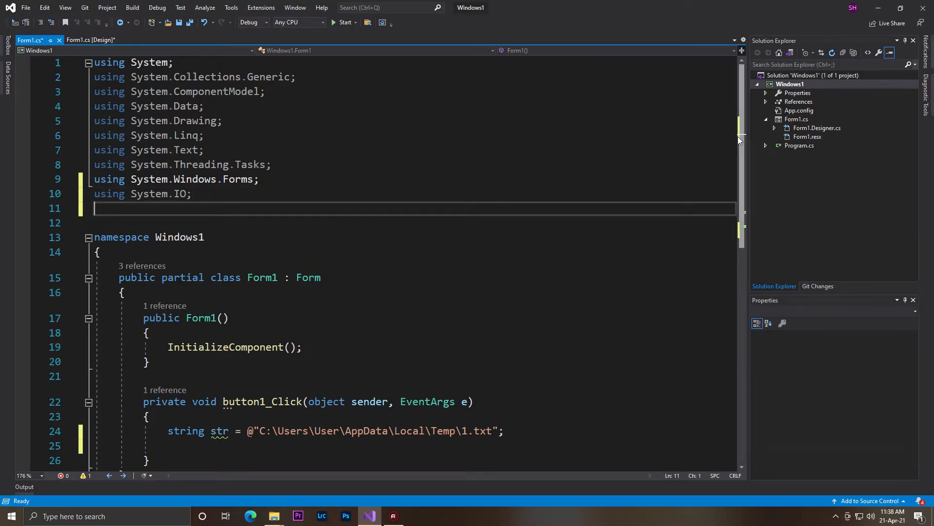
scroll(down, 3)
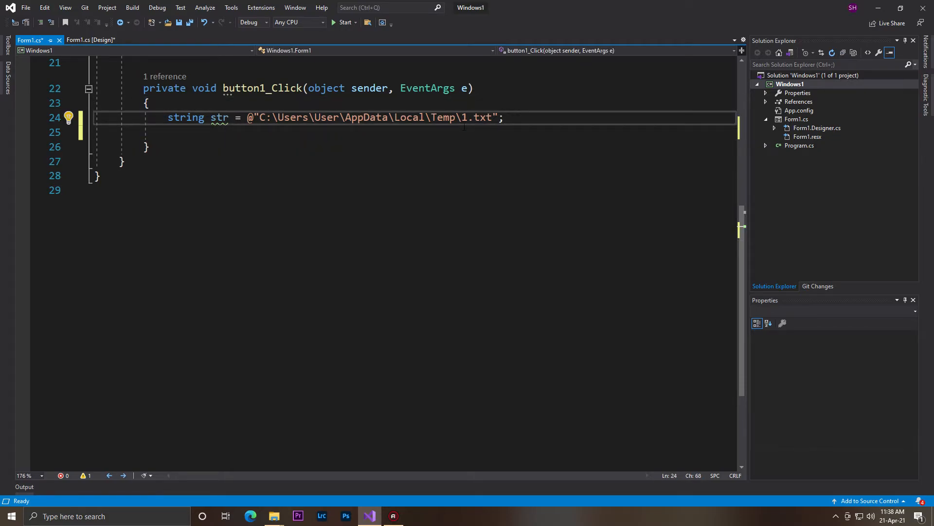
Call File.Delete(str); right after the path declaration.
text(file)
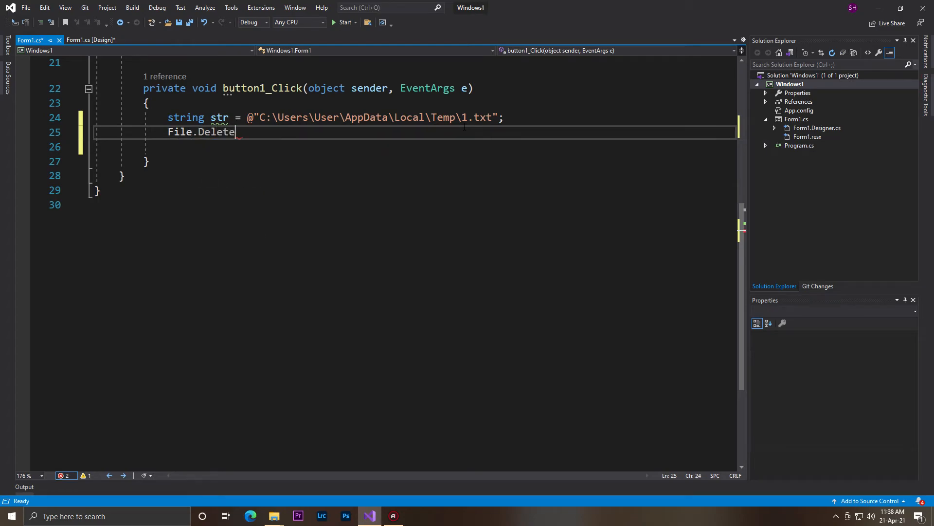
text(())
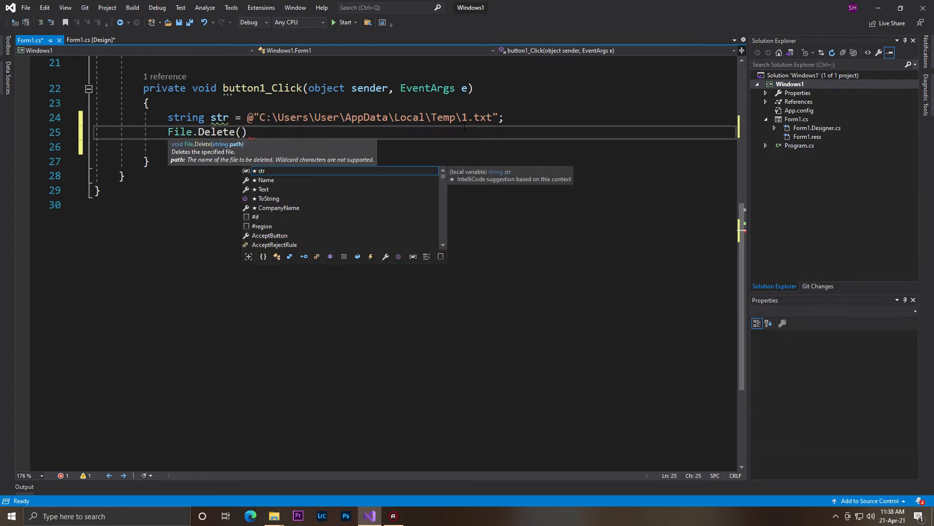
text(str)
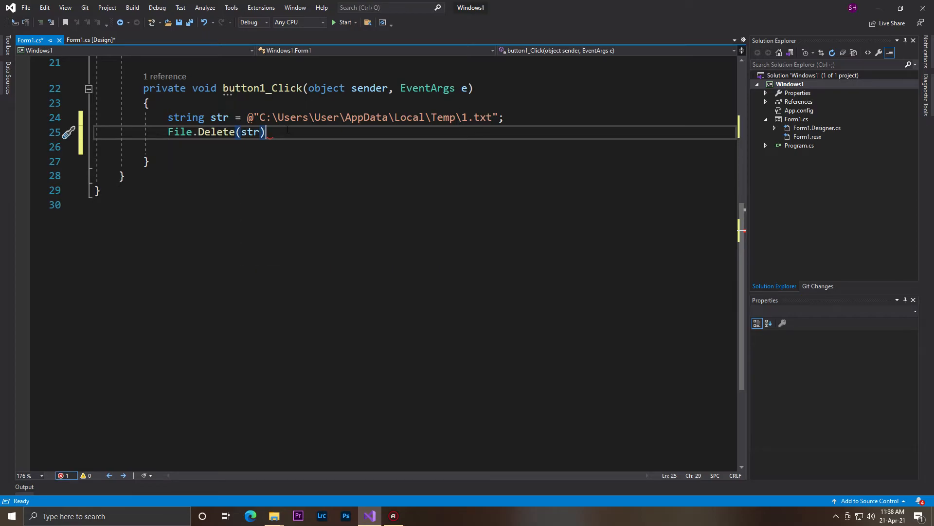
text(;)
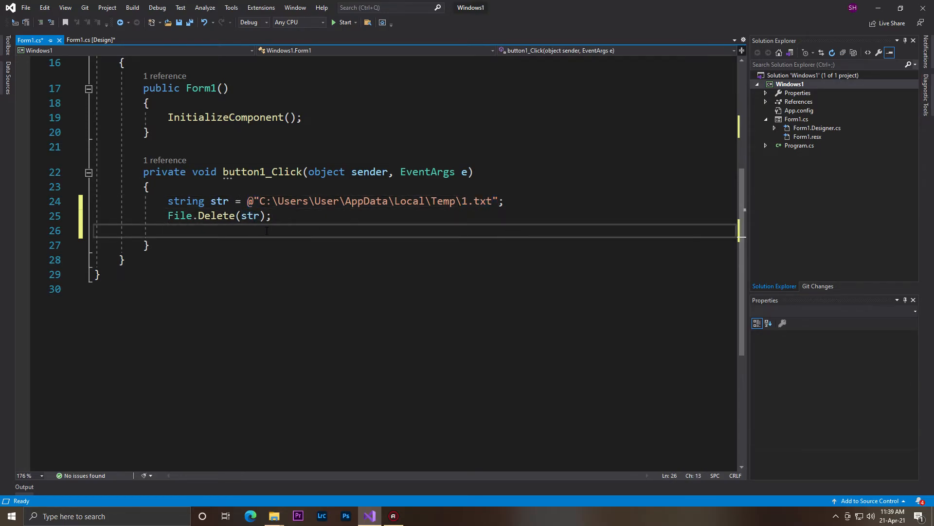
End the handler with MessageBox.Show("Done"); and save Form1.cs.
text(mess)
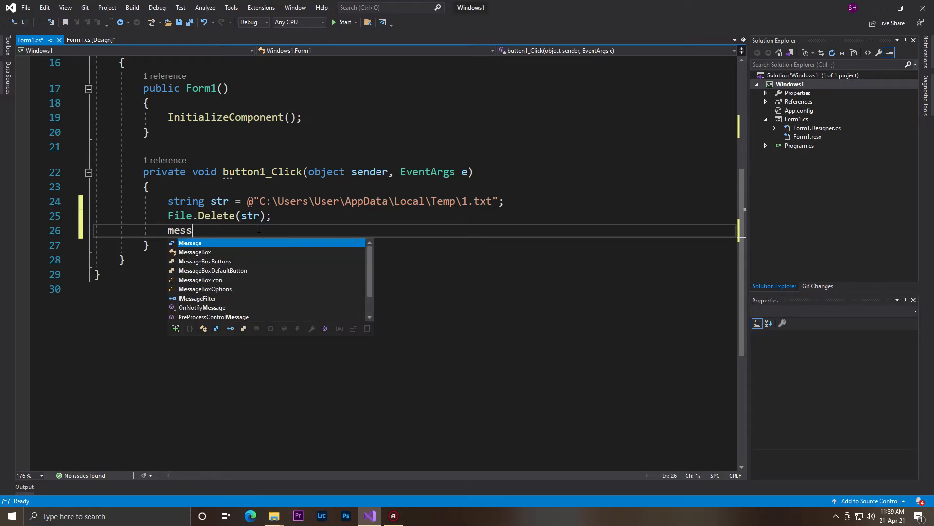
text(ssbox)
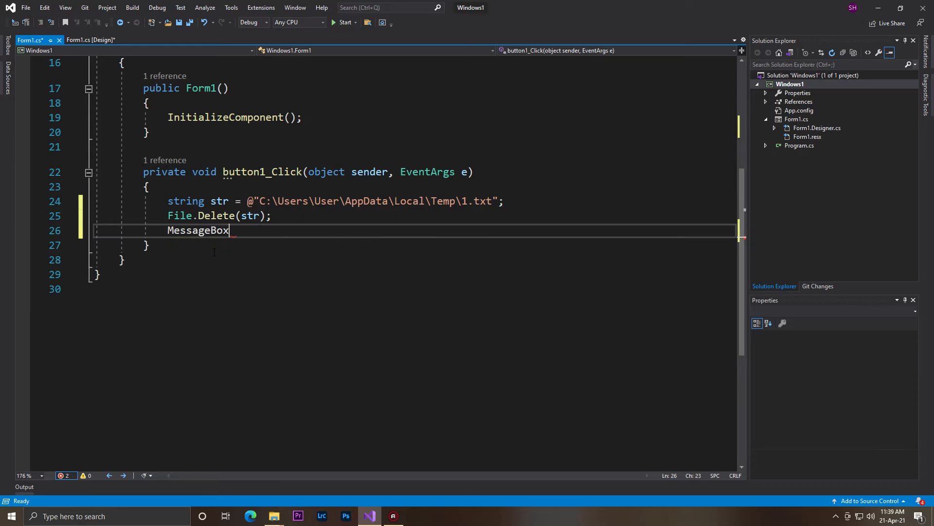
text(.show(")
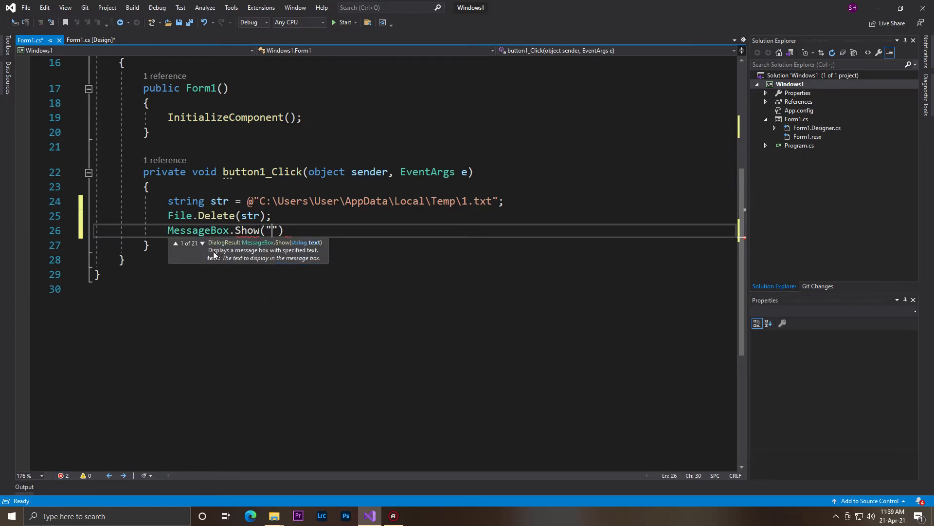
text(Done)
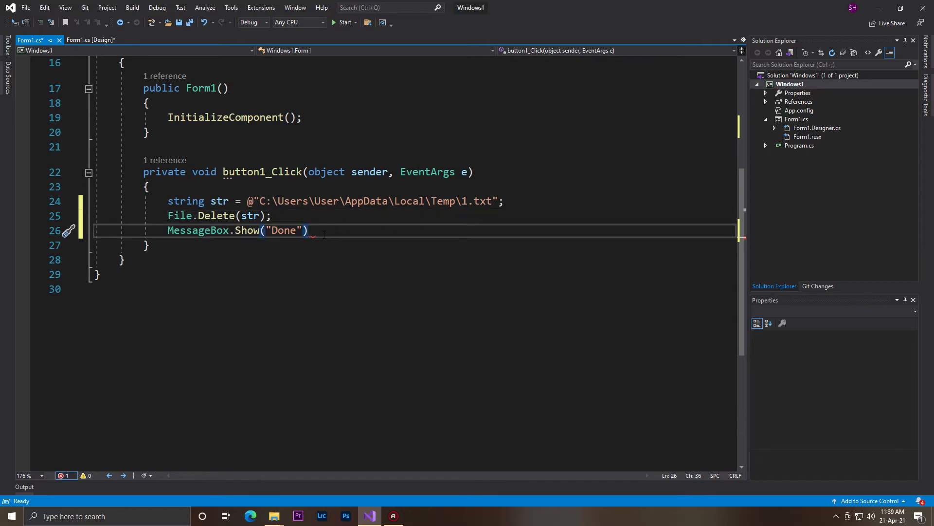
text(;)
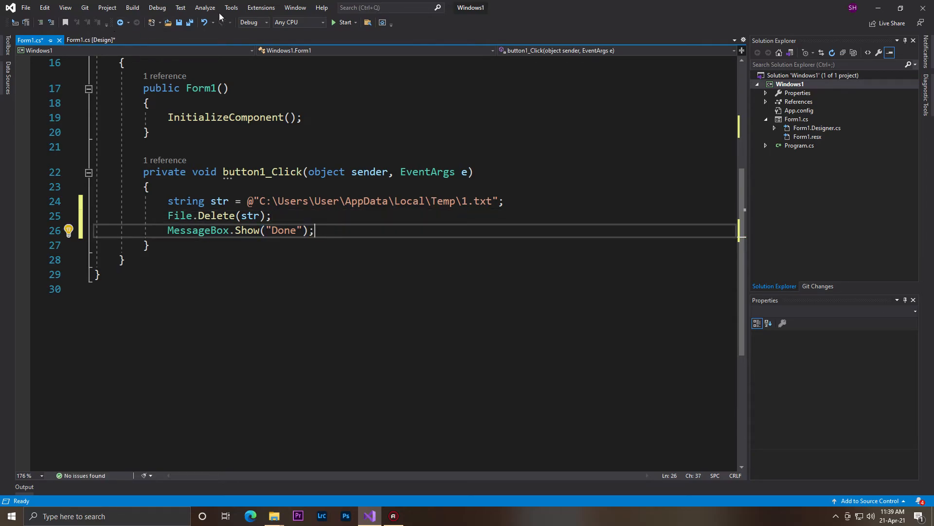
key(ctrl+s)
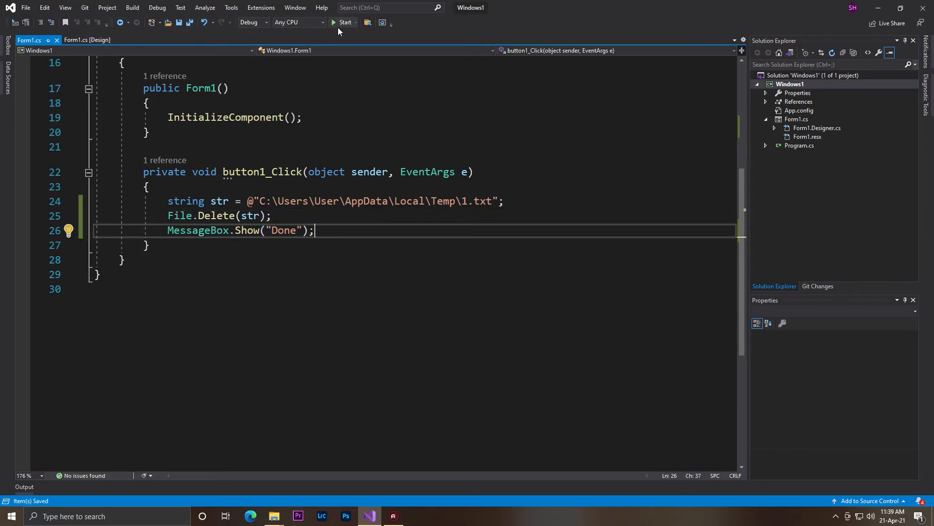
Build and run Windows1, then trigger button1 to delete the file.
click(345, 22)
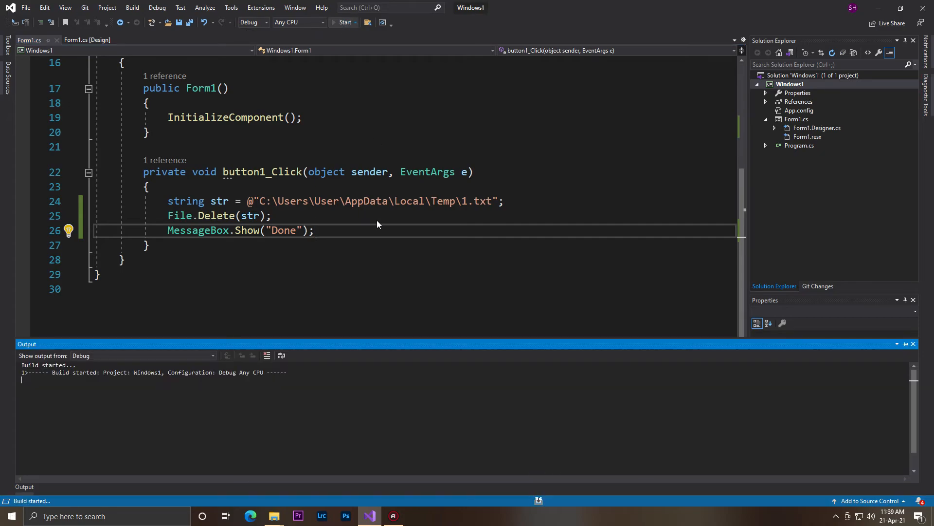
click(345, 22)
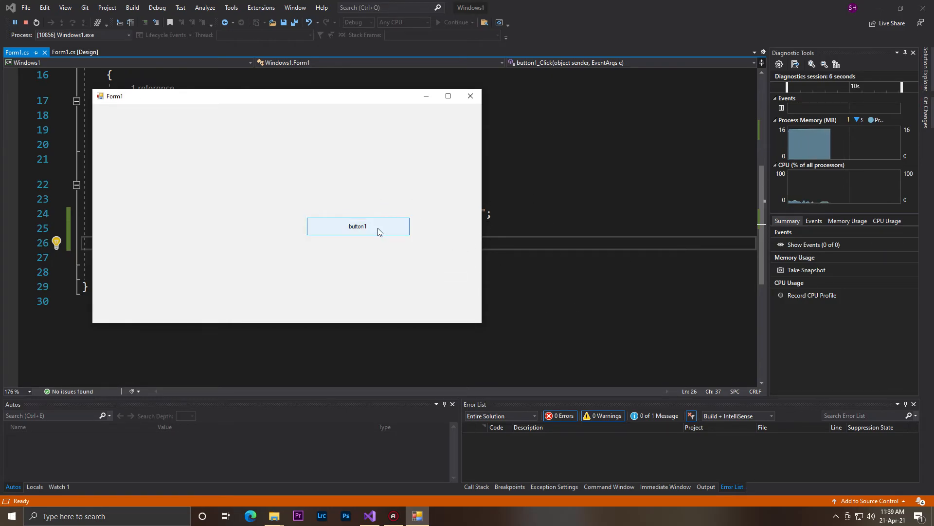
click(358, 226)
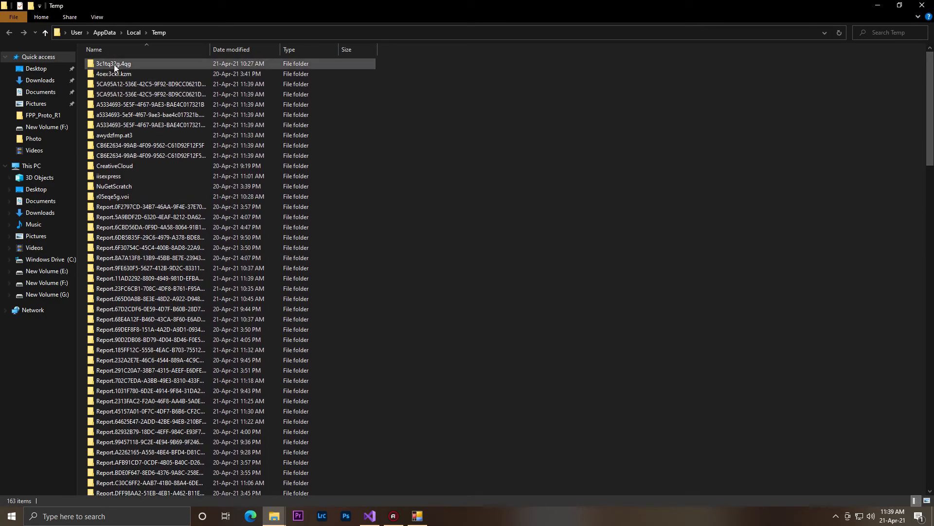
Scroll through the Temp folder to confirm 1.txt is gone.
scroll(down, 3)
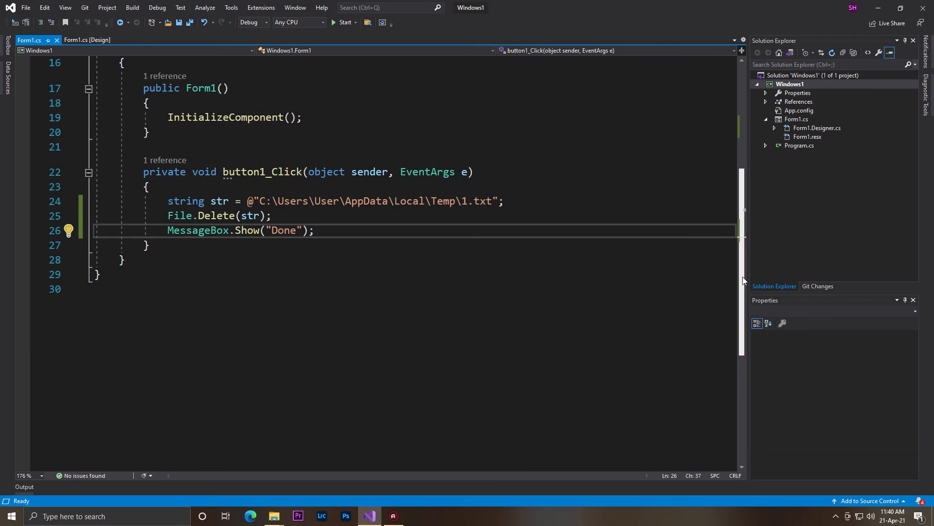
scroll(down, 3)
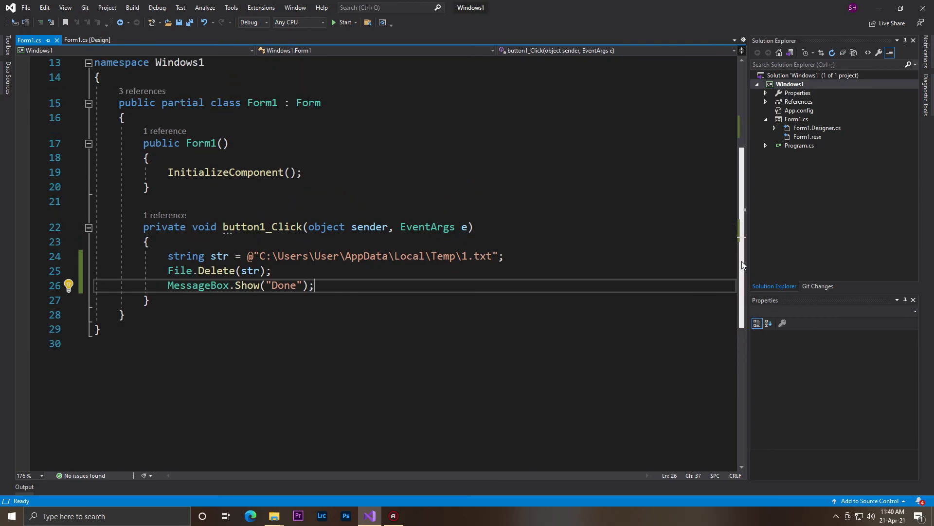
scroll(down, 3)
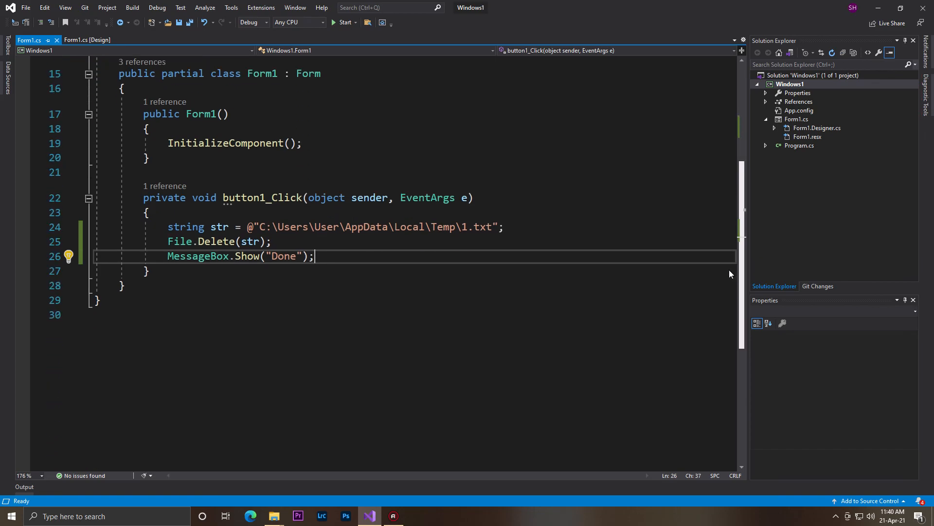